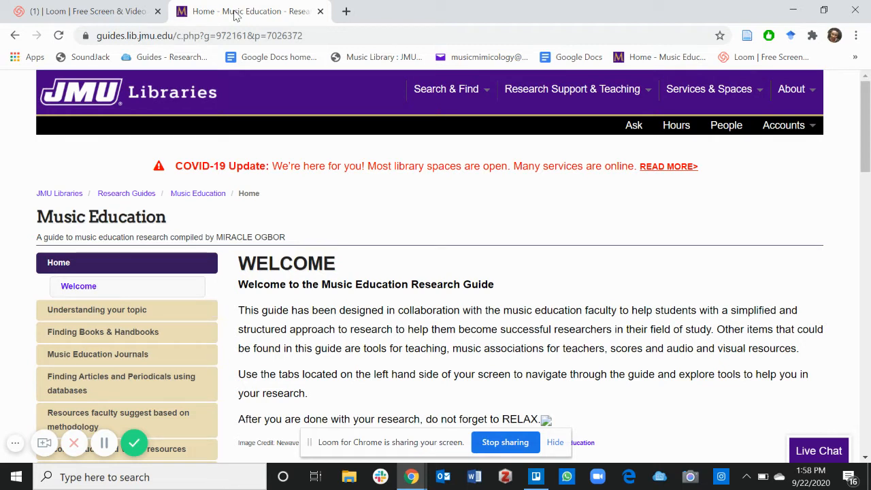
mouse_move(89, 317)
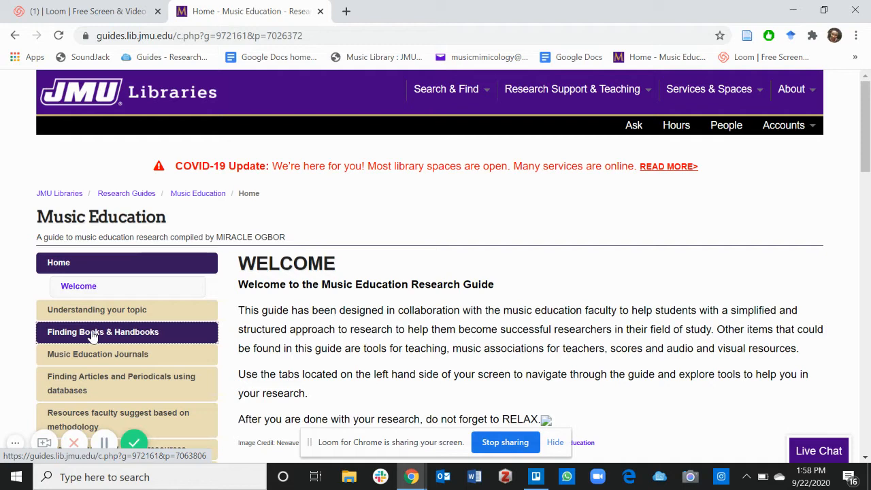
Page through the New and Notable books carousel down to the Search for books section.
left_click(104, 332)
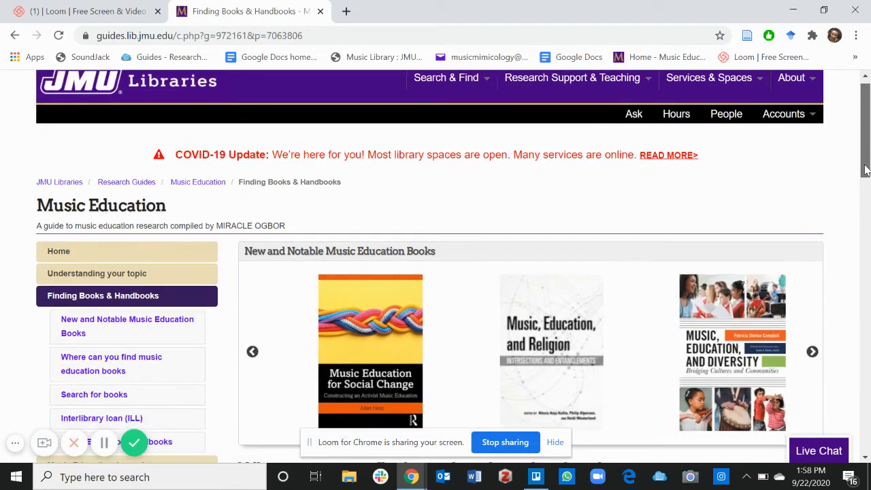
scroll("down", 3)
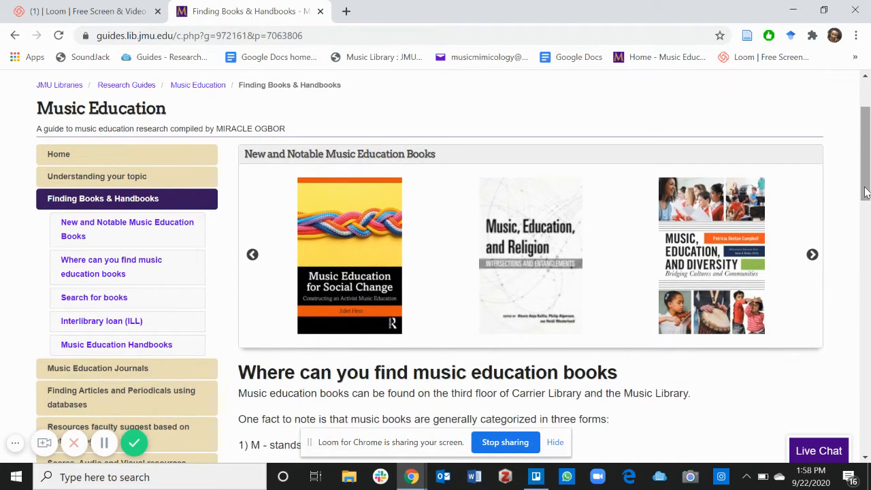
left_click(810, 255)
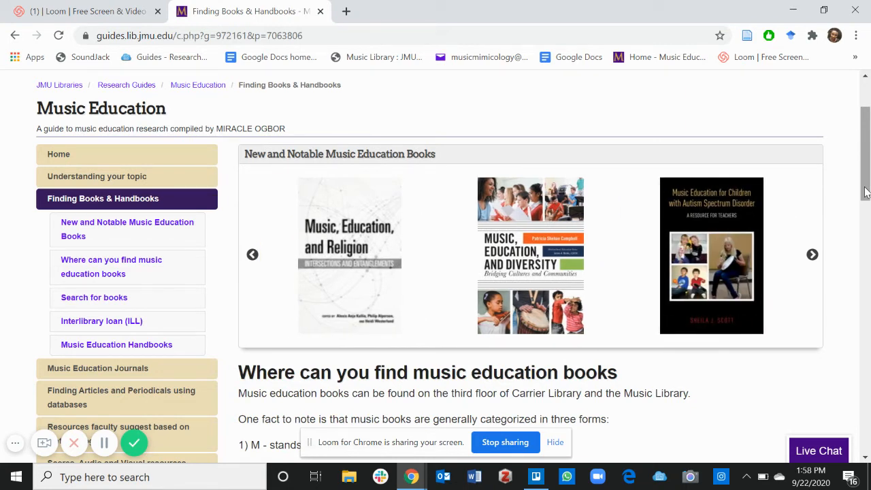
left_click(811, 255)
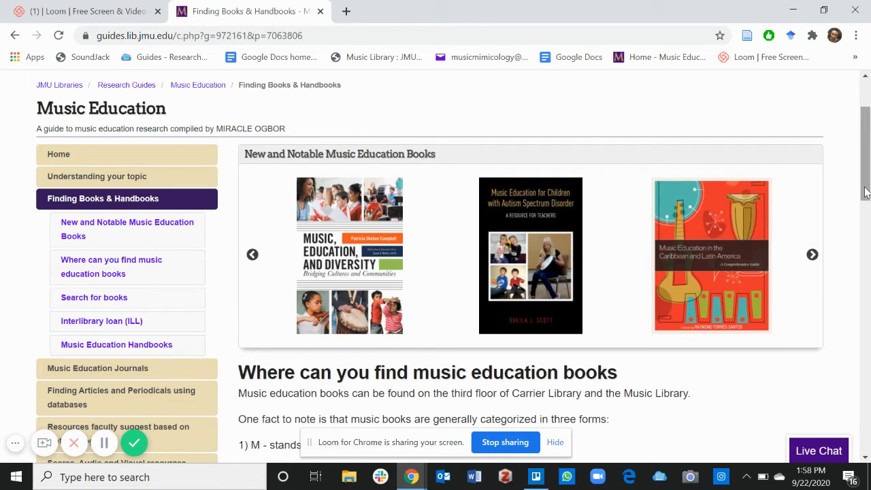
left_click(810, 254)
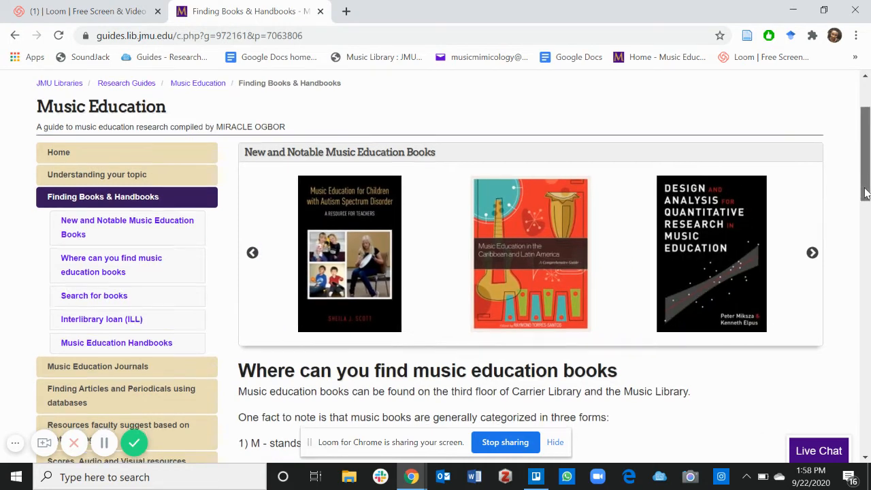
scroll("down", 3)
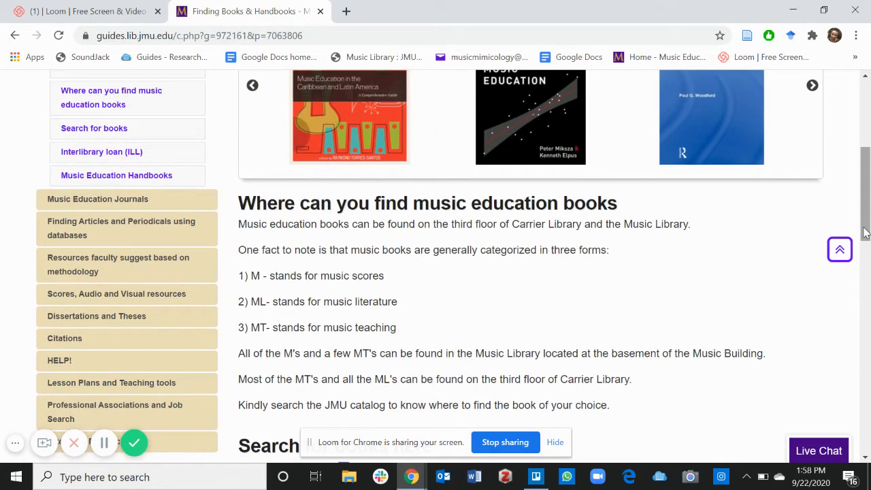
left_click(810, 84)
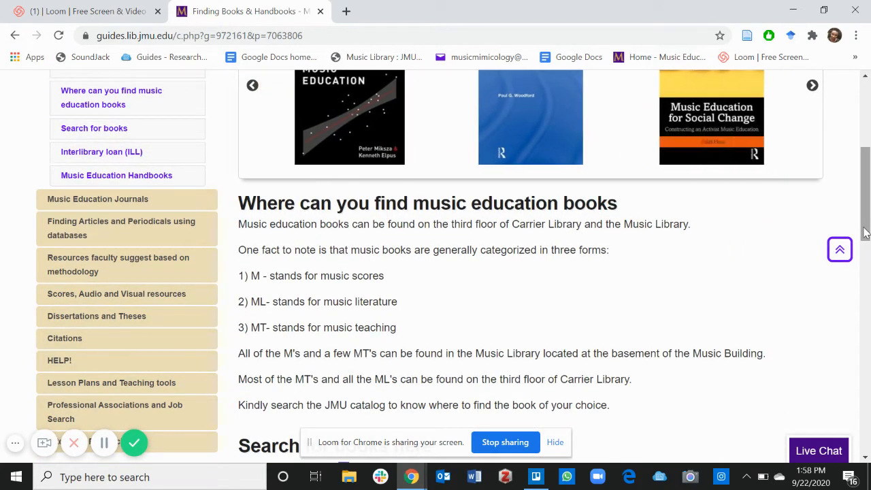
scroll("down", 3)
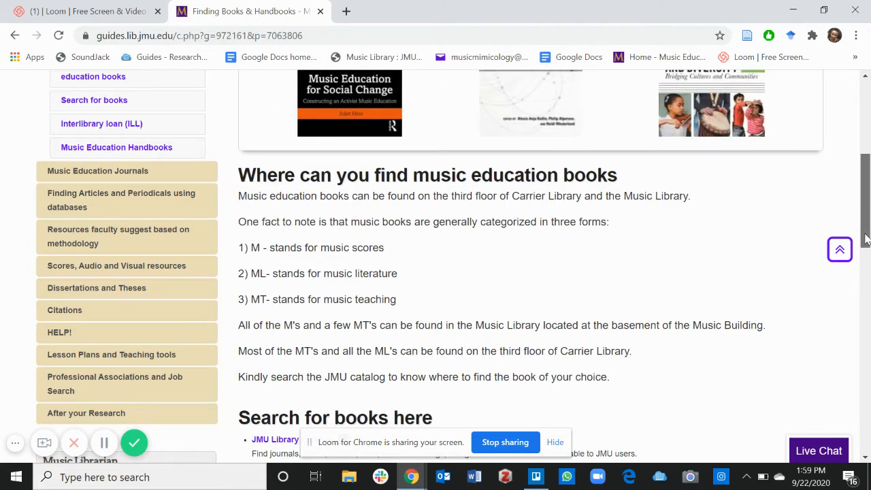
Follow the JMU Library Catalog link under 'Search for books here'.
scroll("down", 3)
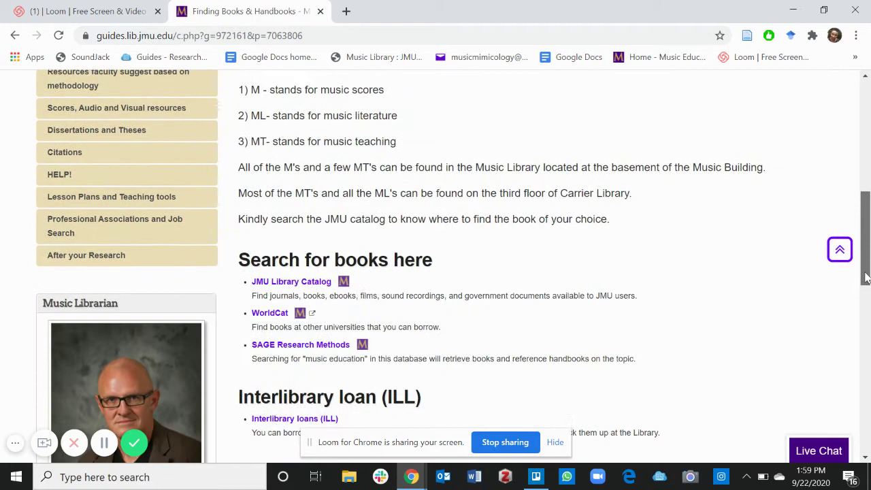
scroll("down", 3)
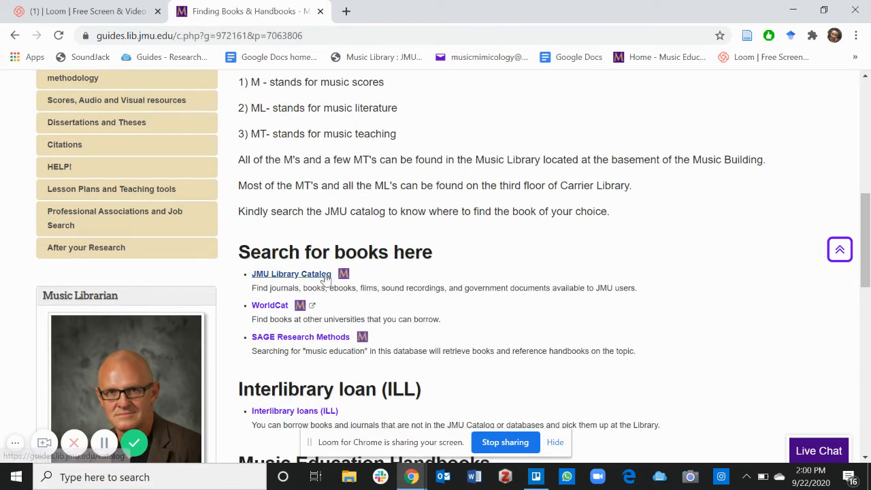
mouse_move(309, 286)
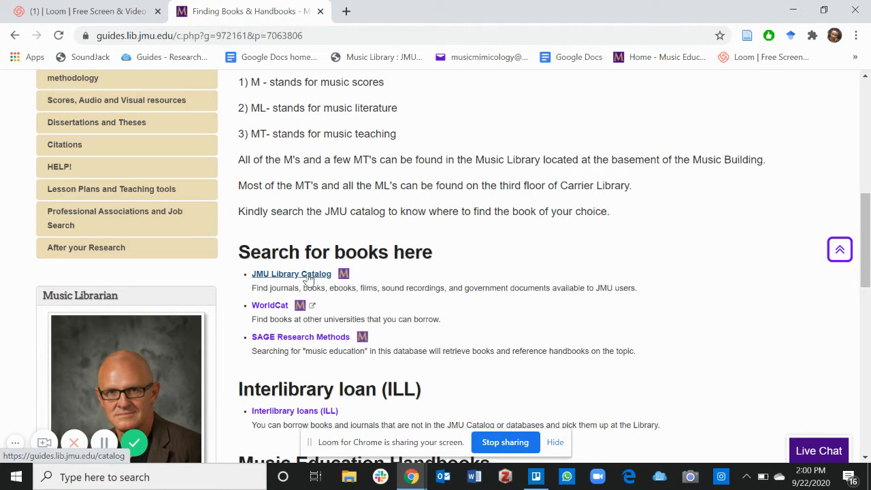
left_click(291, 273)
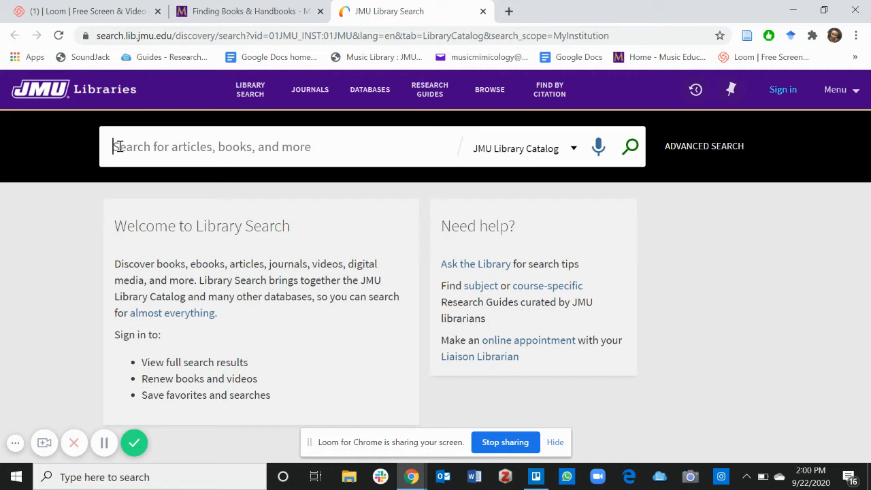
Search the catalog for 'music, education and diversity', returning 97 results.
type("music, e")
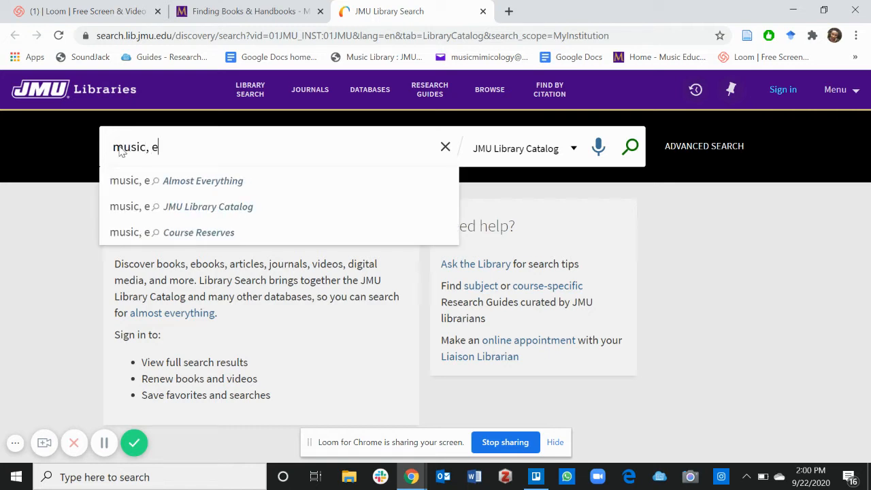
type("ducation and diversity")
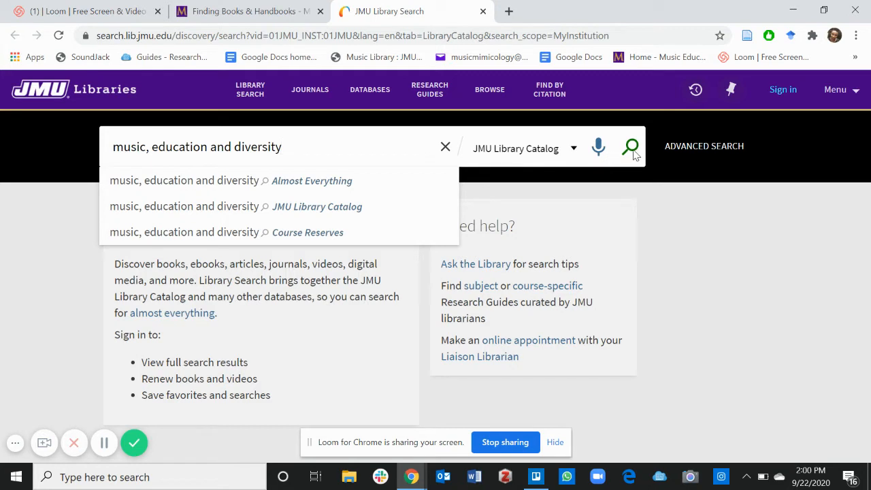
left_click(628, 147)
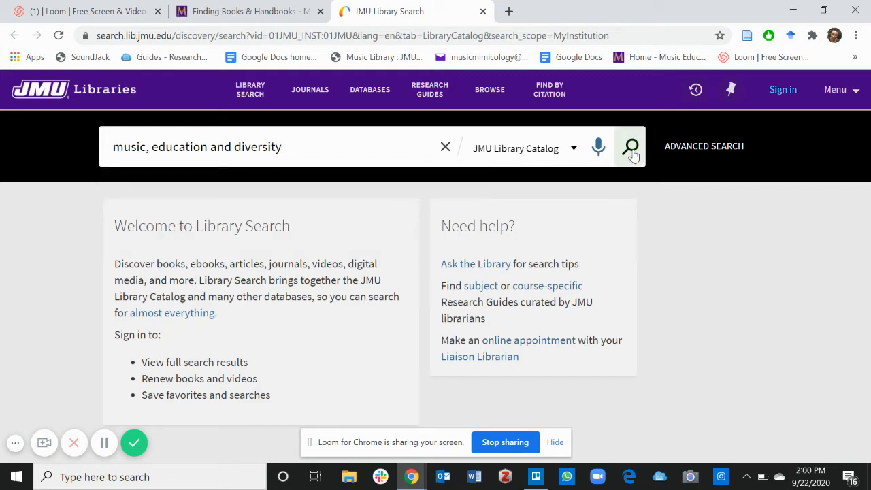
left_click(629, 147)
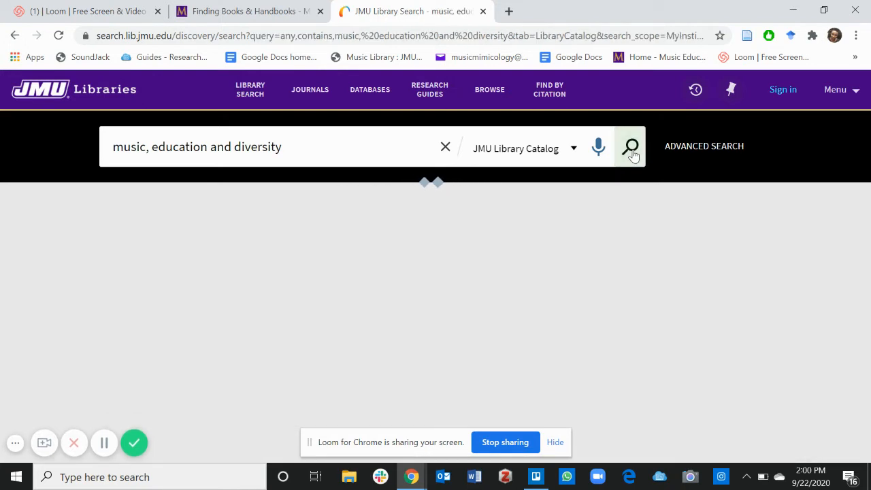
left_click(628, 147)
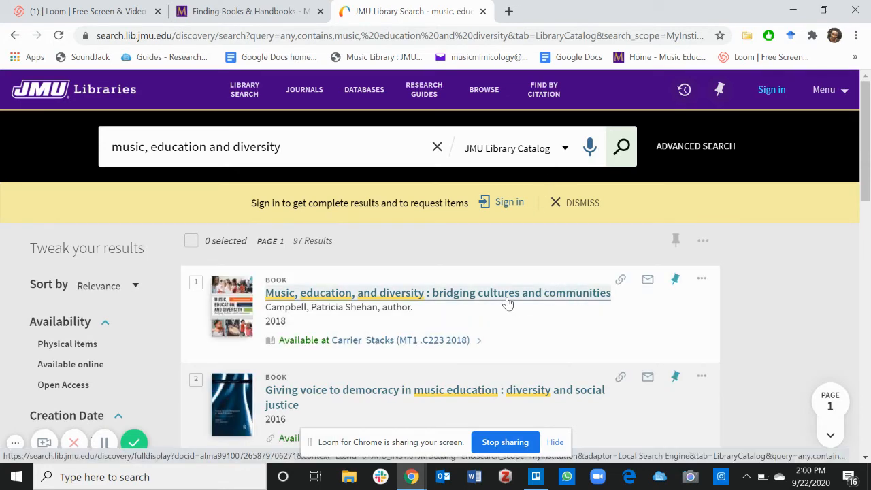
View the full record for Music, education, and diversity, shelved in Carrier Stacks MT1 .C223 2018.
left_click(438, 292)
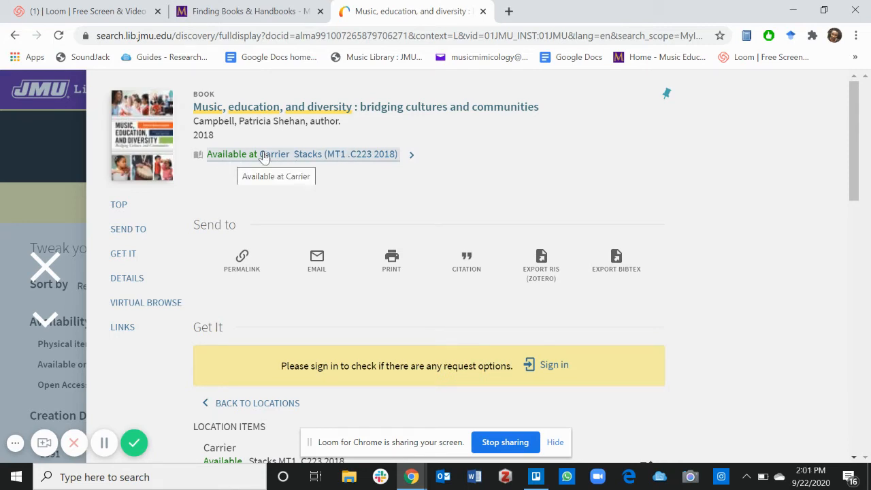
mouse_move(316, 158)
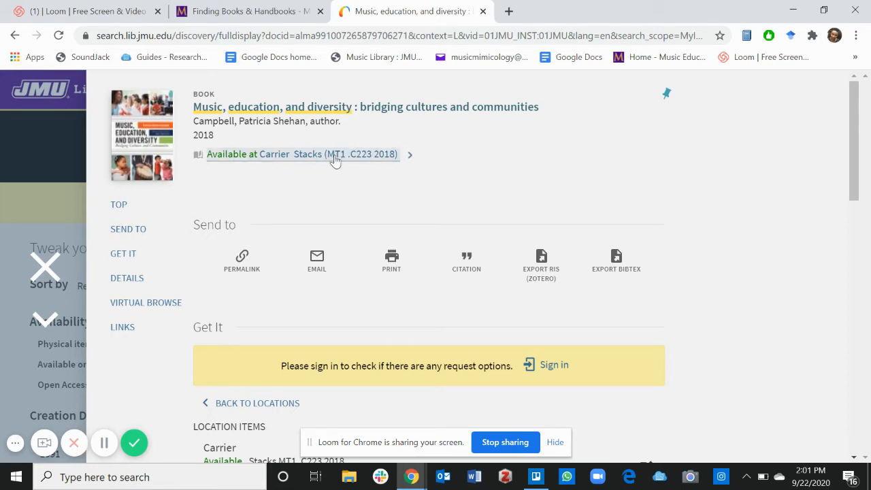
mouse_move(349, 169)
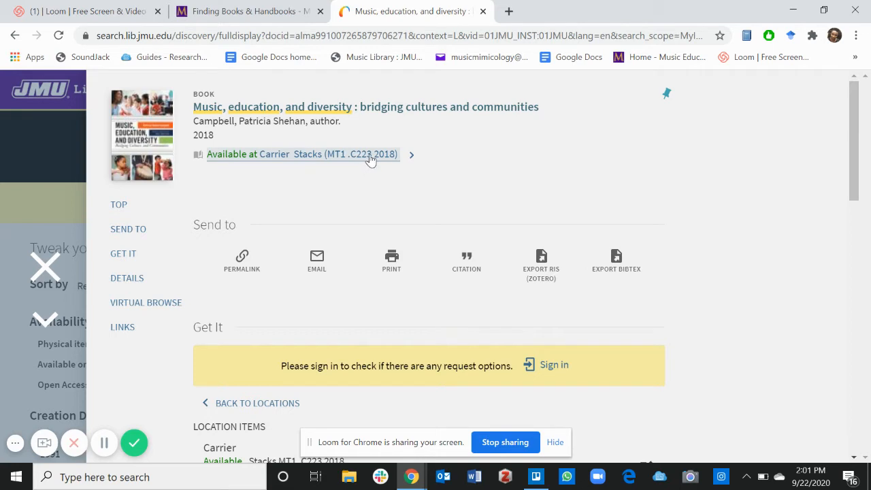
mouse_move(399, 163)
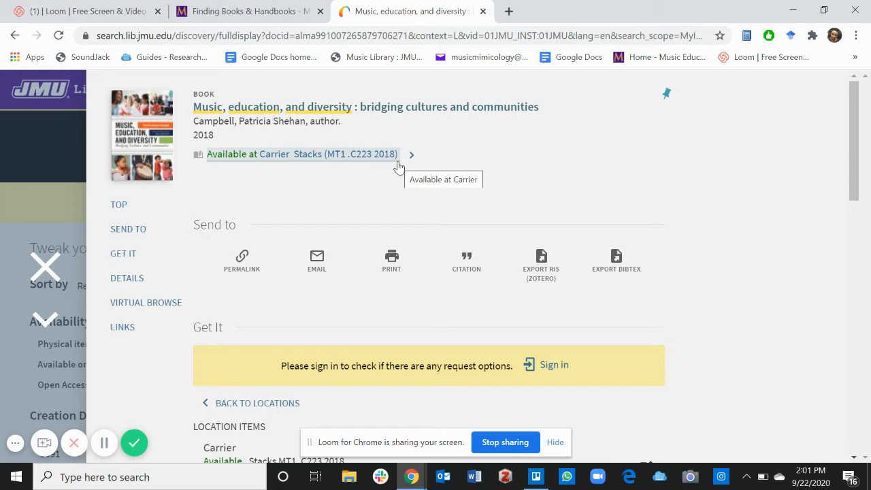
mouse_move(302, 162)
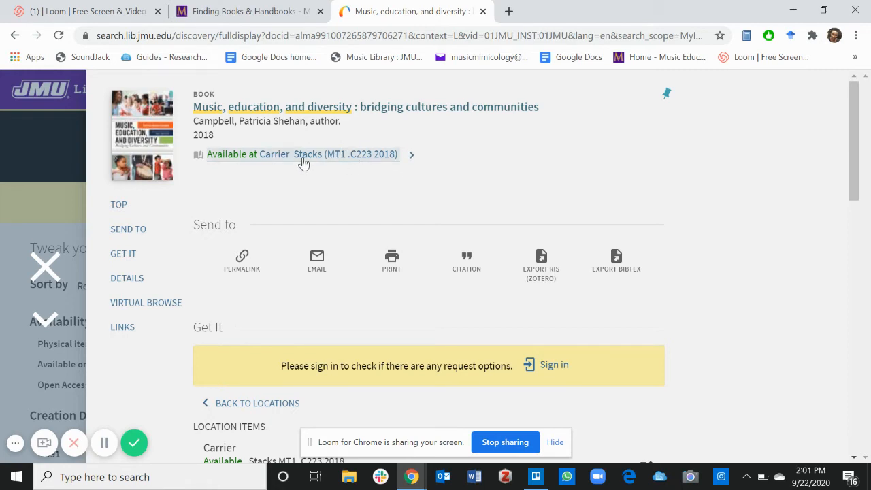
mouse_move(231, 160)
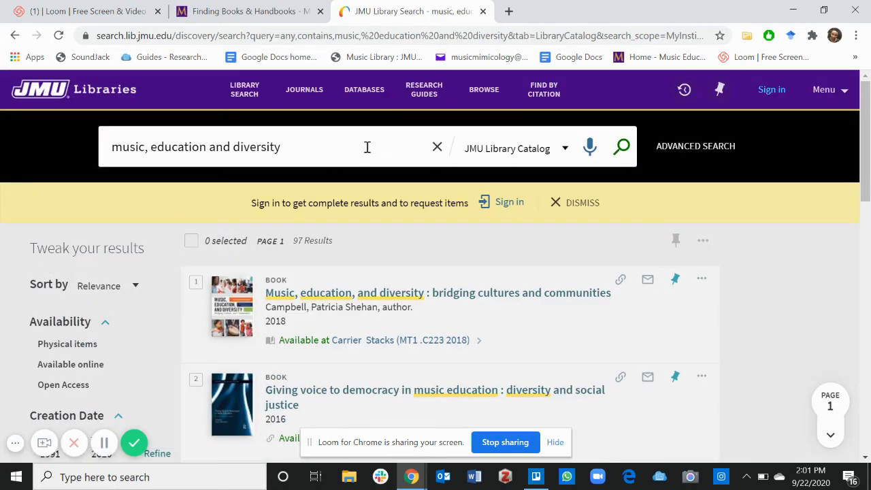
mouse_move(468, 27)
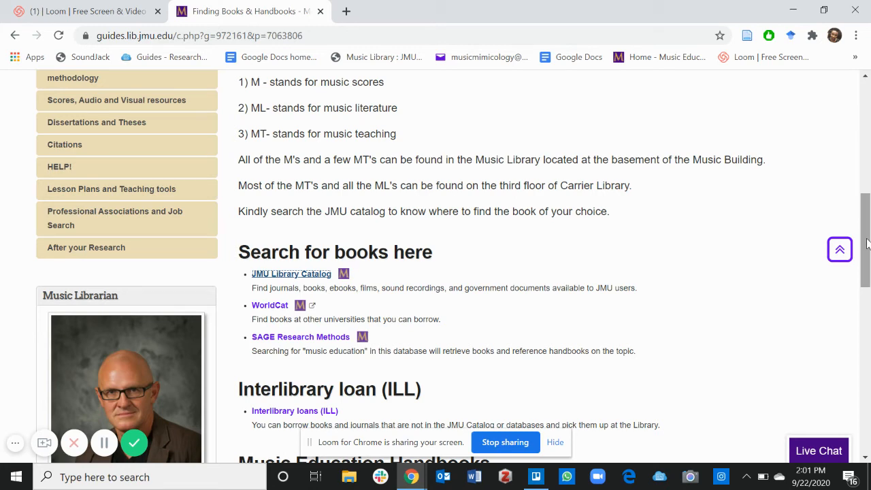
Follow the Interlibrary loans (ILL) link to the ILLiad logon page.
scroll("down", 3)
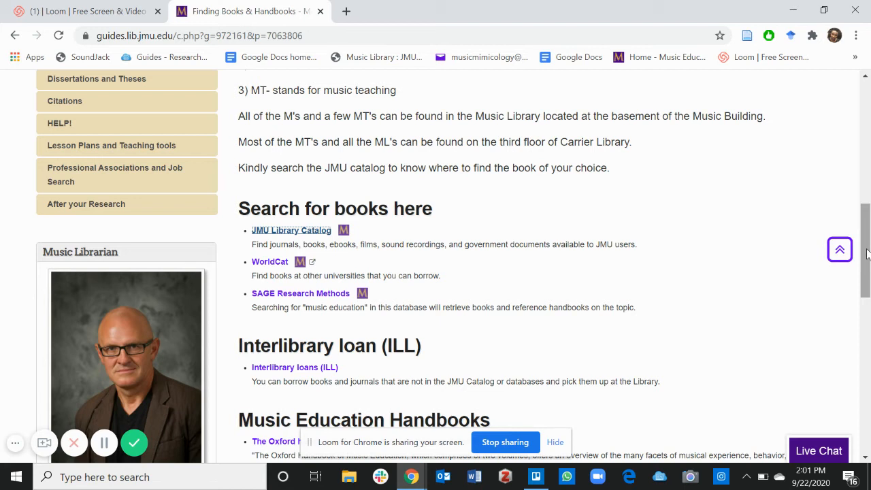
scroll("down", 3)
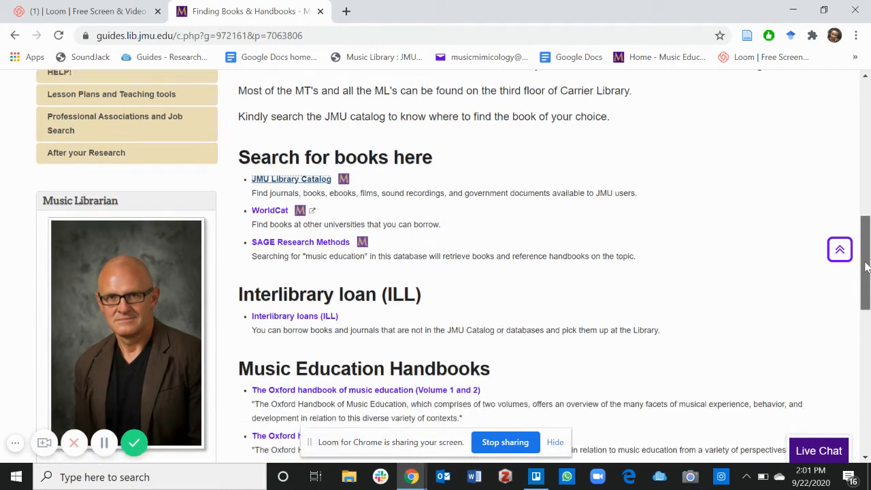
scroll("down", 3)
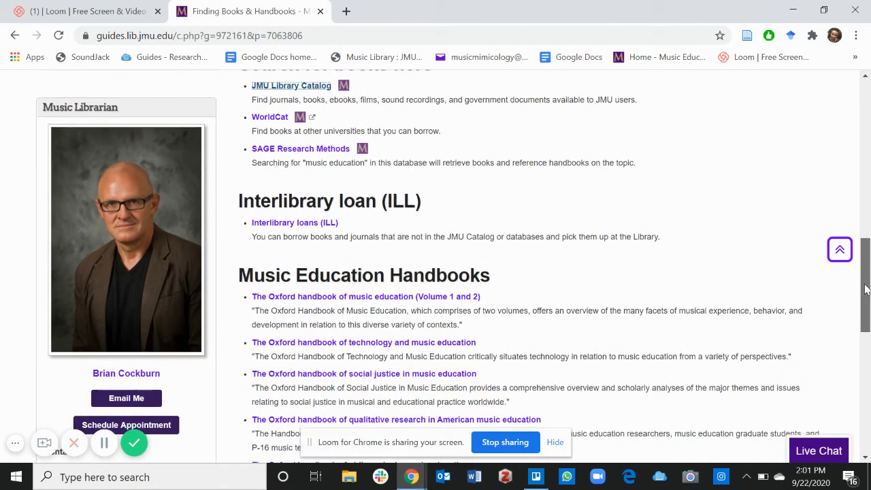
scroll("down", 3)
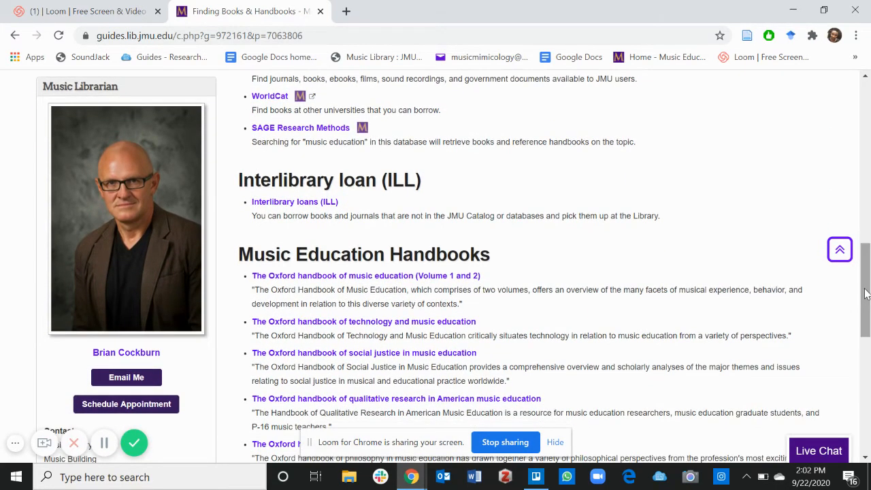
mouse_move(508, 198)
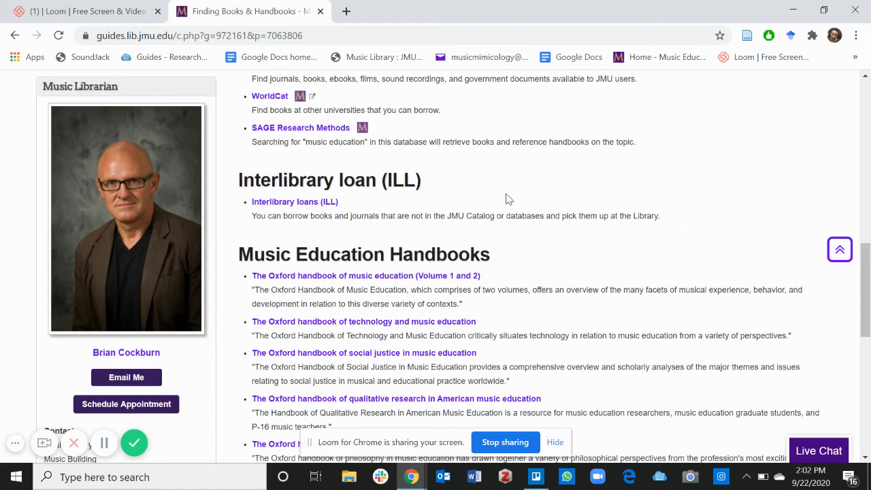
mouse_move(292, 250)
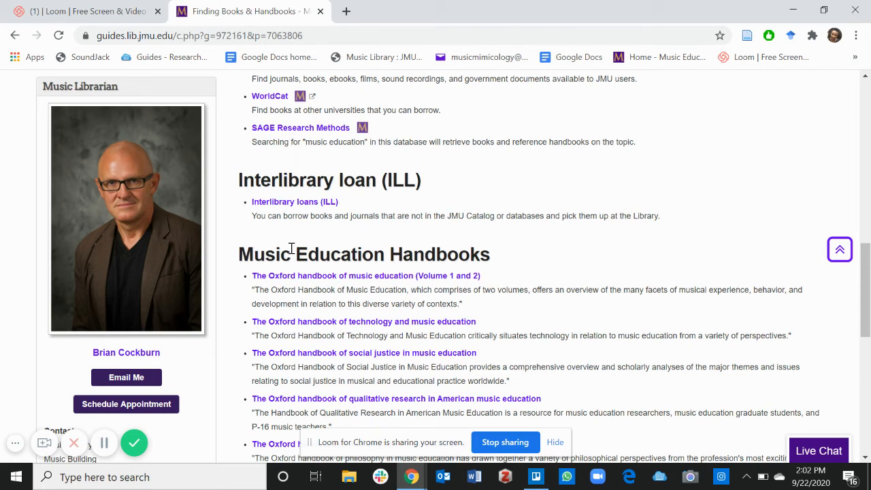
mouse_move(280, 206)
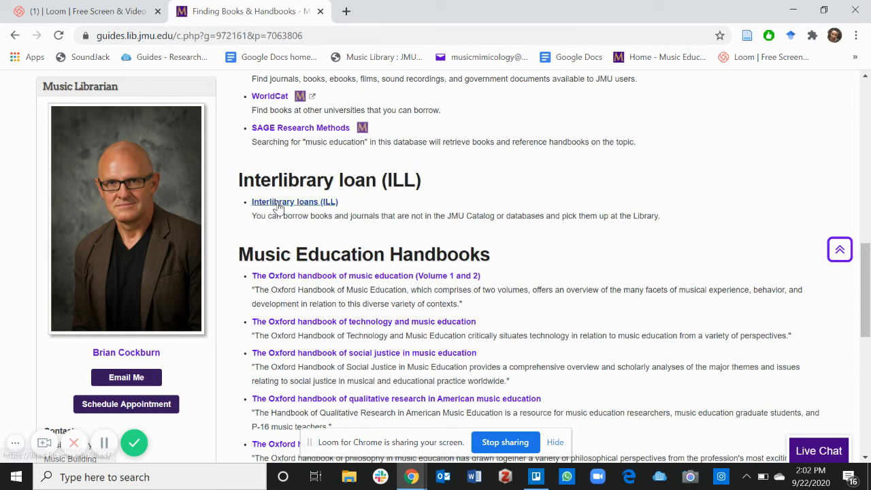
left_click(293, 201)
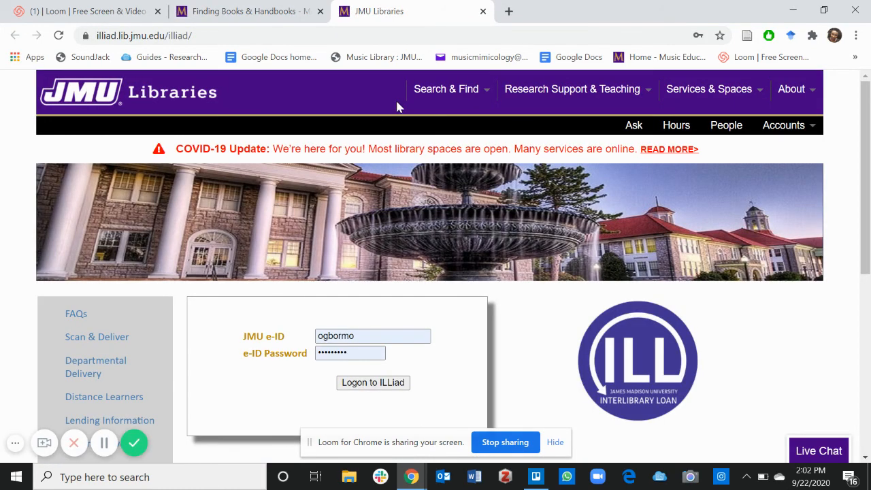
mouse_move(483, 14)
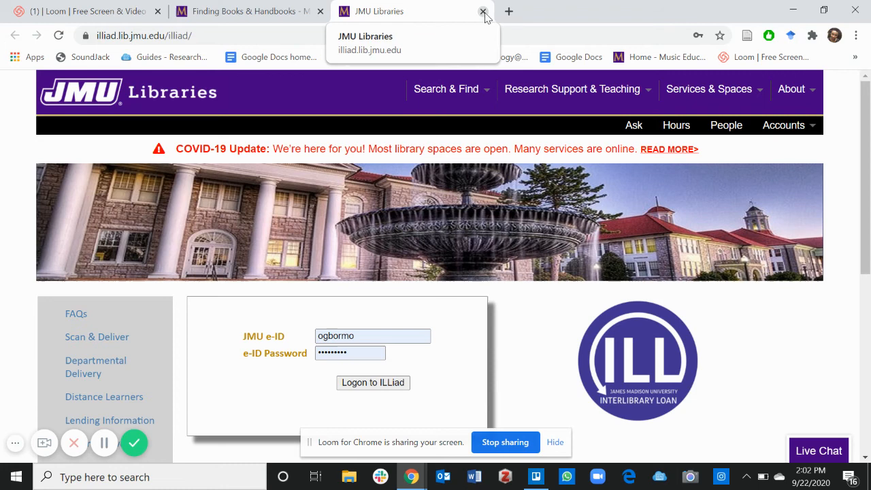
Close the ILLiad logon tab to return to the guide's Interlibrary loan section.
left_click(481, 11)
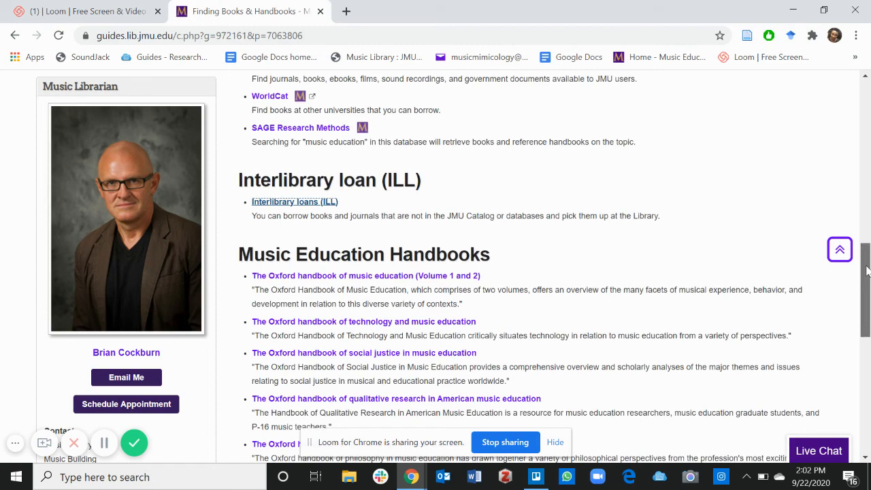
scroll("down", 3)
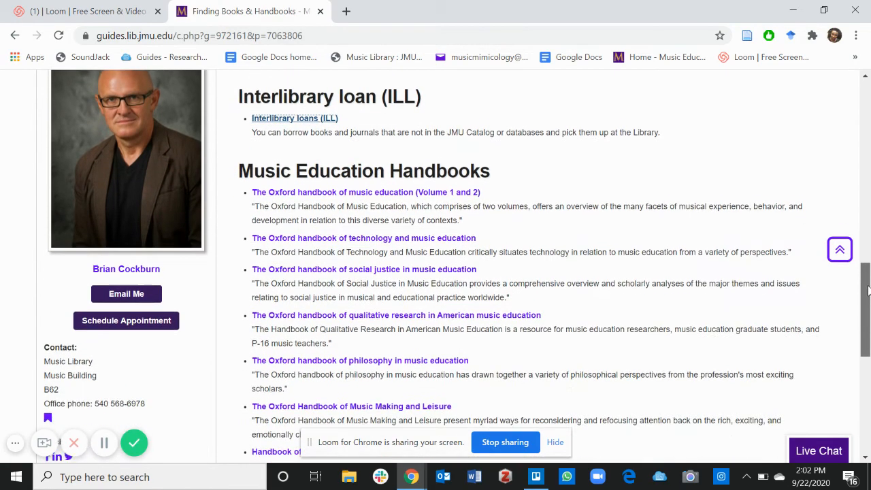
scroll("down", 3)
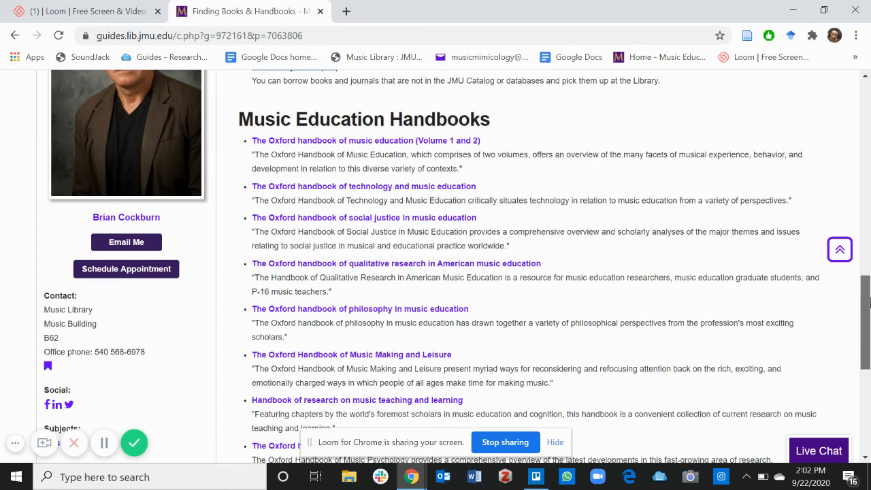
scroll("down", 3)
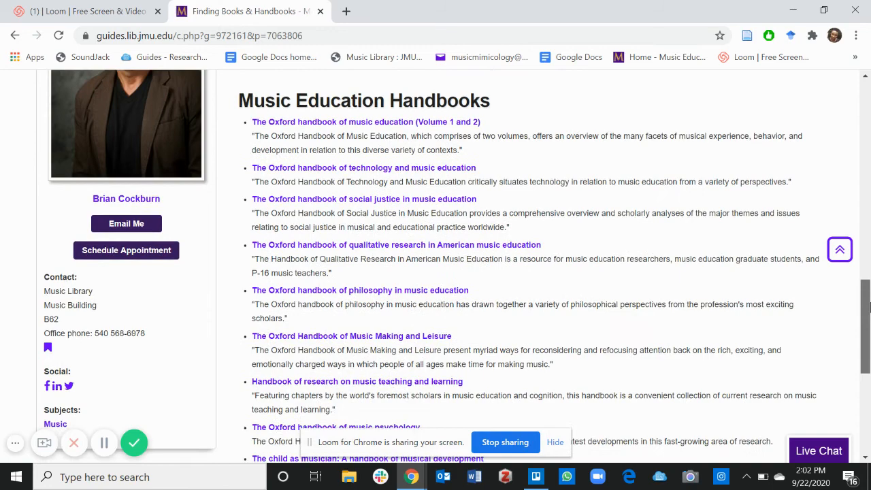
scroll("down", 3)
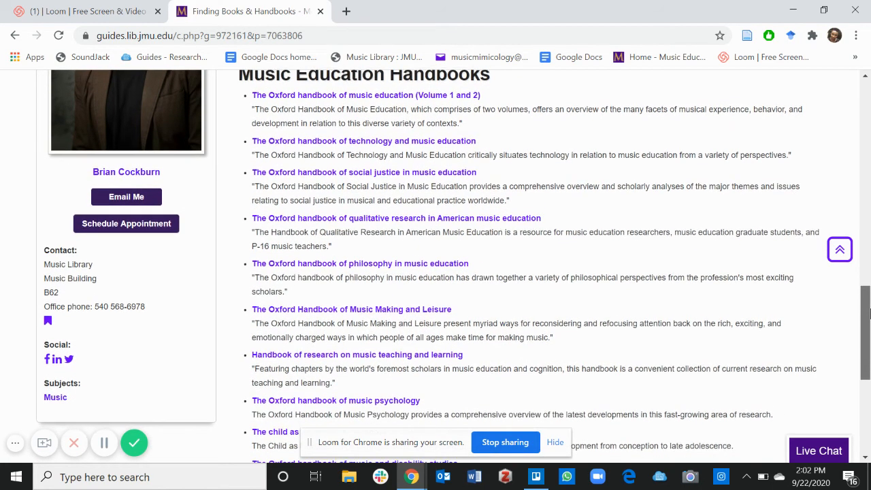
scroll("down", 3)
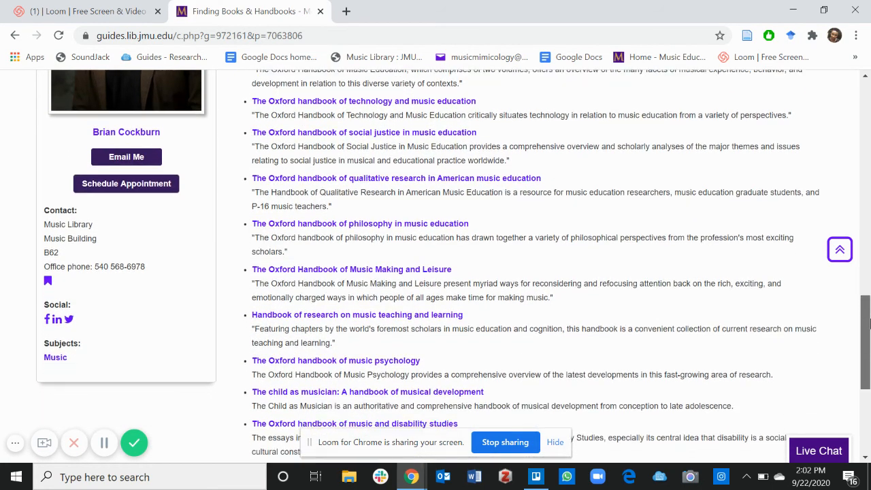
scroll("down", 3)
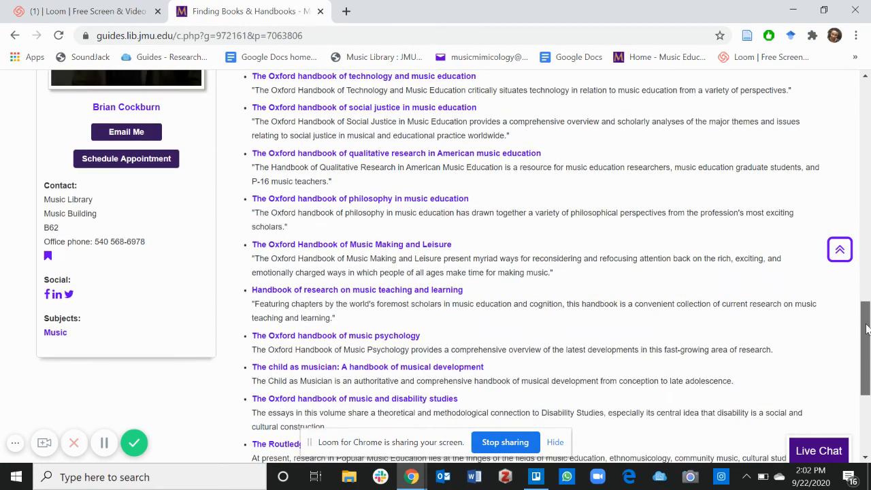
scroll("up", 3)
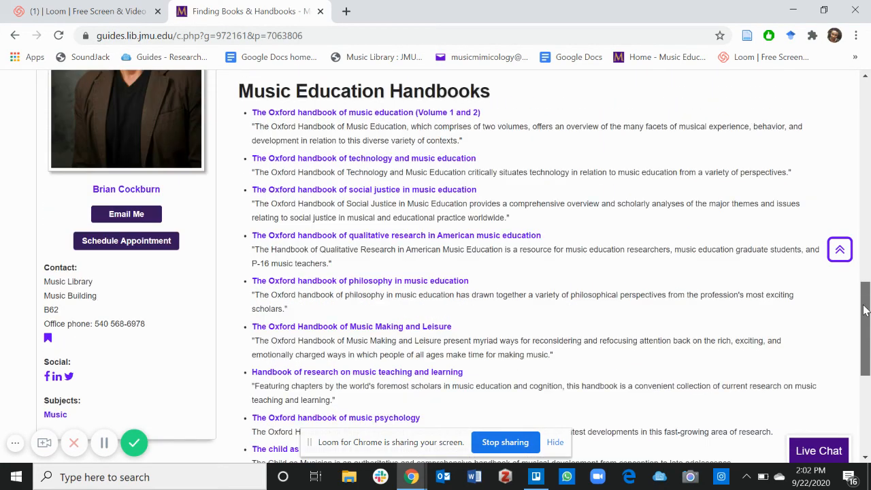
scroll("up", 3)
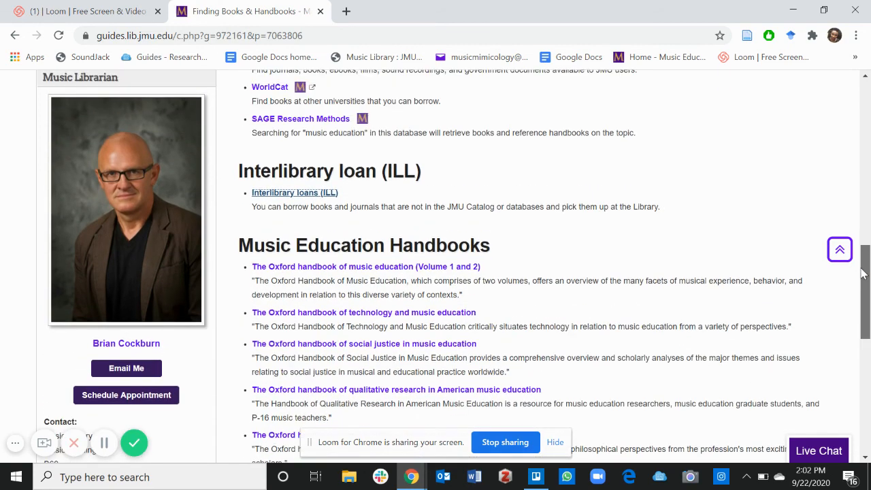
scroll("up", 3)
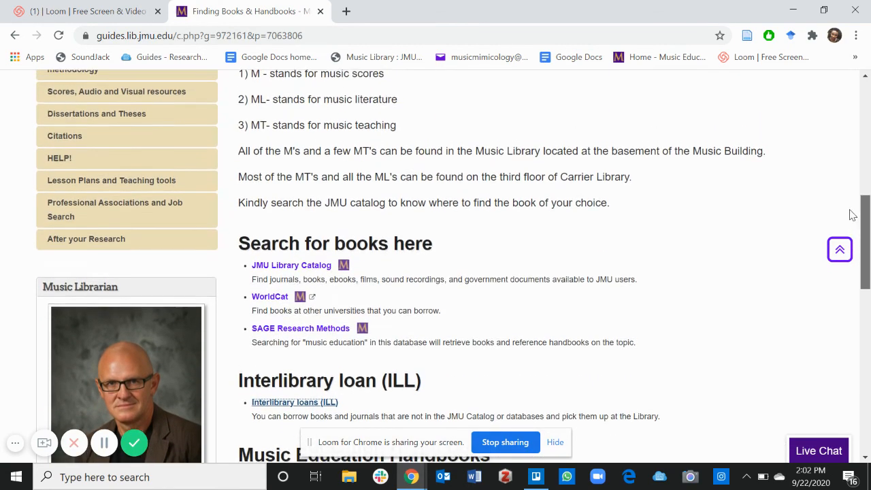